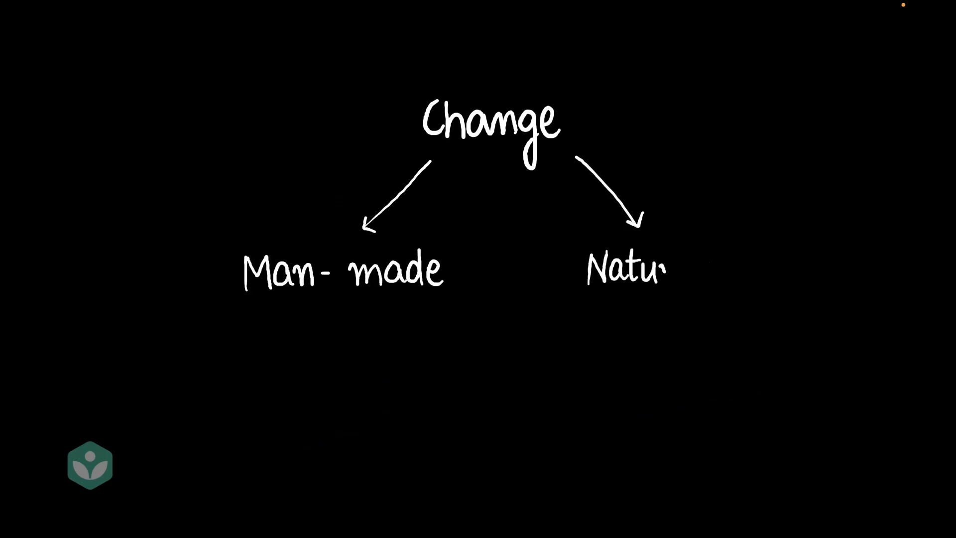
# - Handwrite 'Caused by Humans' under Man-made and 'Naturally Occur…' under Natural
pyautogui.write('Cau')
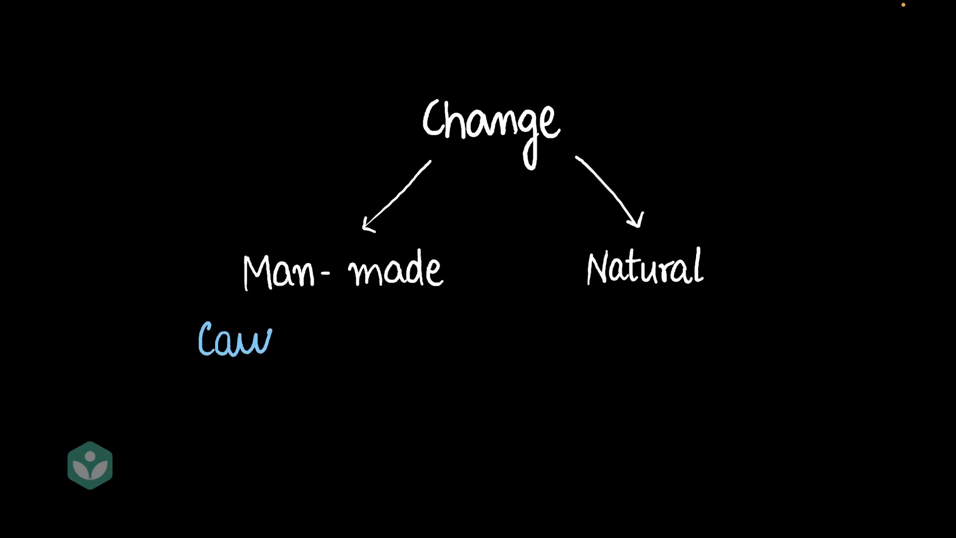
pyautogui.write('Caused by Humans')
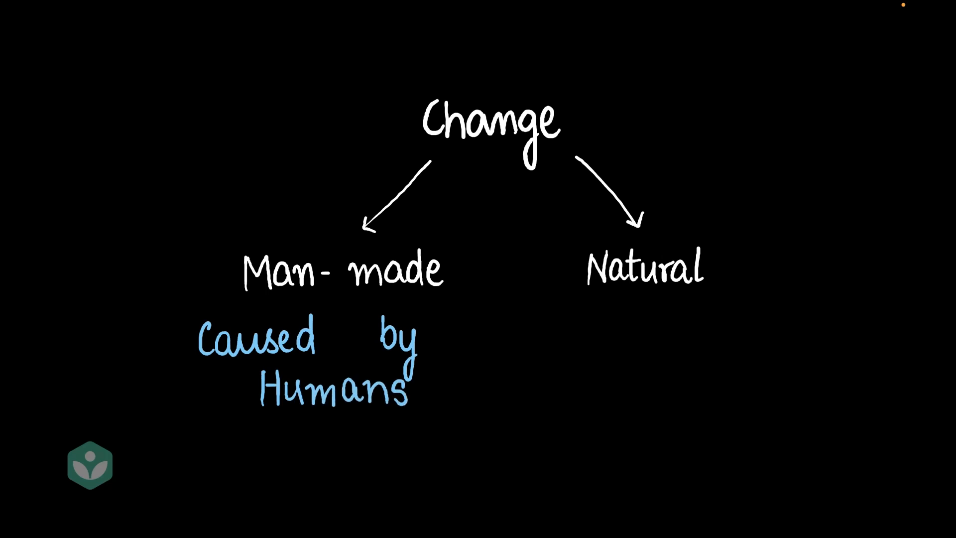
pyautogui.write('Nal')
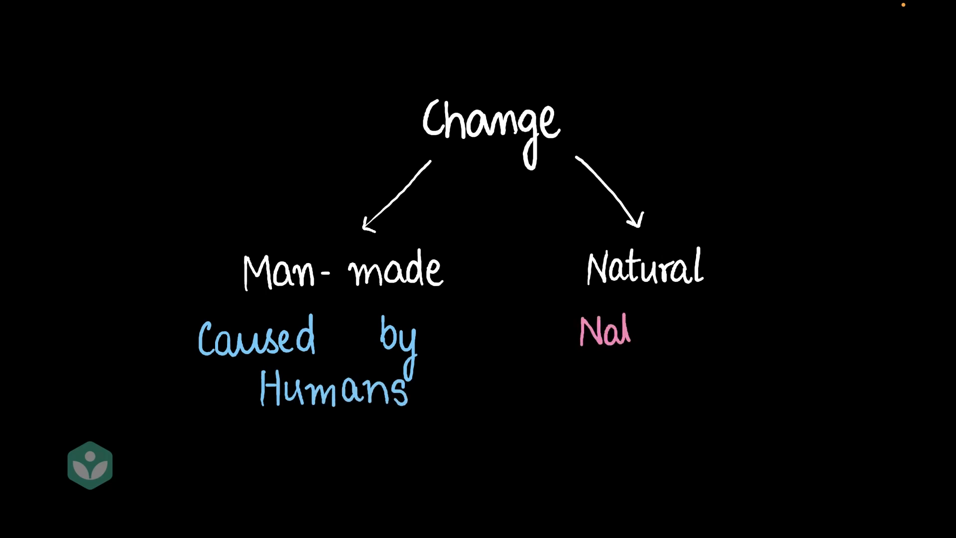
pyautogui.write('Naturally Occur')
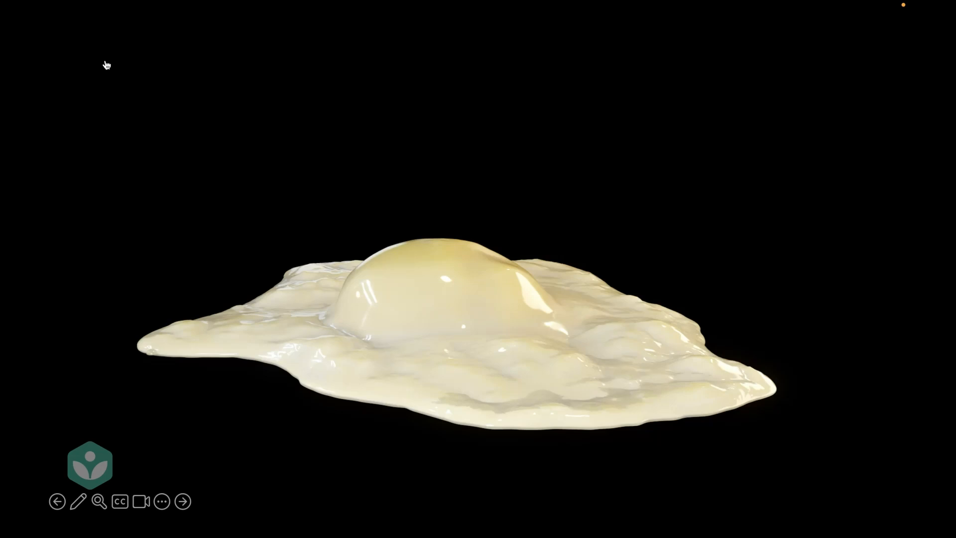
# - Pick the pen from the slide show toolbar on the fried egg slide
pyautogui.click(76, 500)
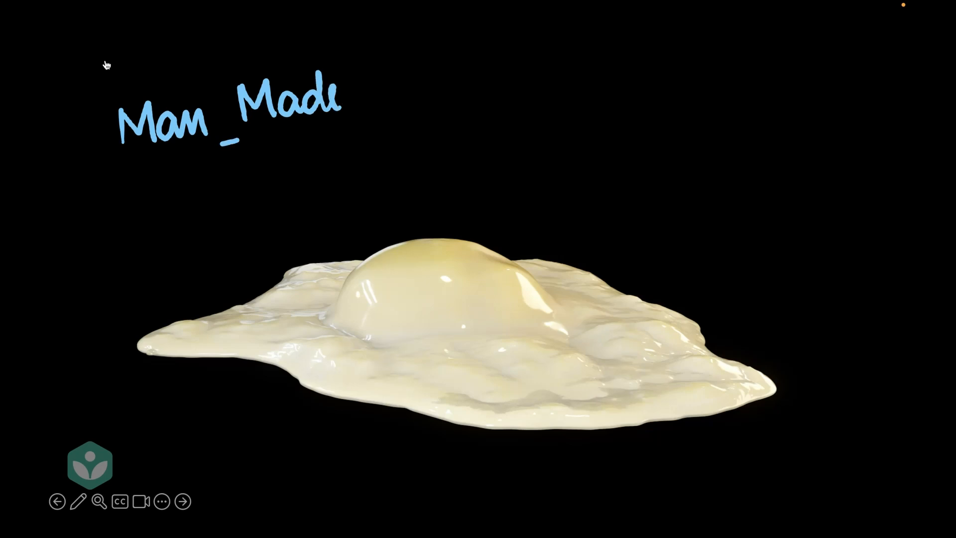